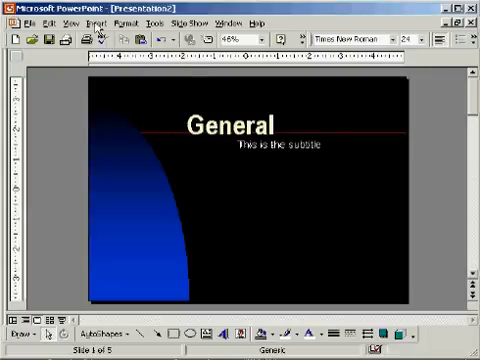
# Add a new Chart-layout slide after the General title slide
pyautogui.click(97, 24)
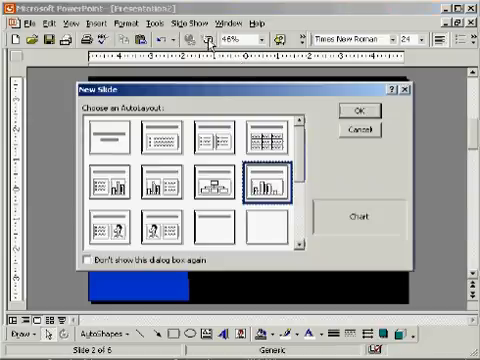
pyautogui.click(160, 135)
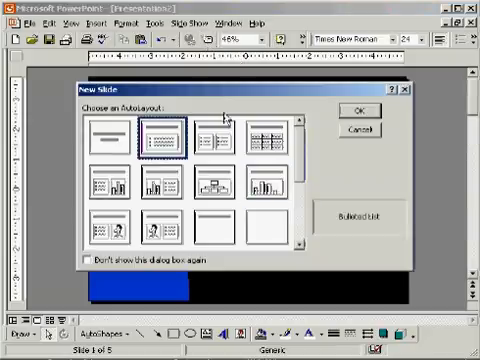
pyautogui.click(270, 187)
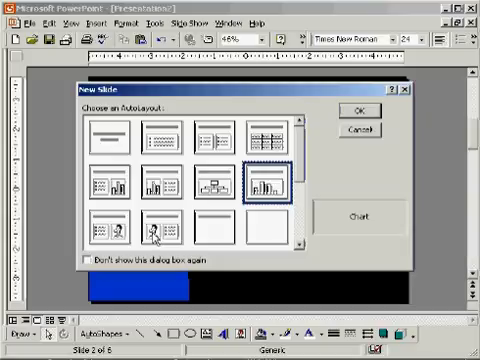
# Add a Clip Art & Text slide and insert a cartoon figure from the Clip Gallery
pyautogui.click(369, 110)
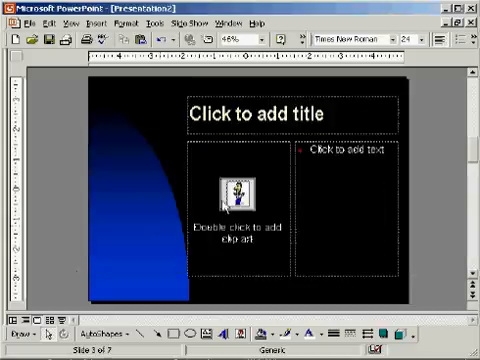
pyautogui.doubleClick(228, 197)
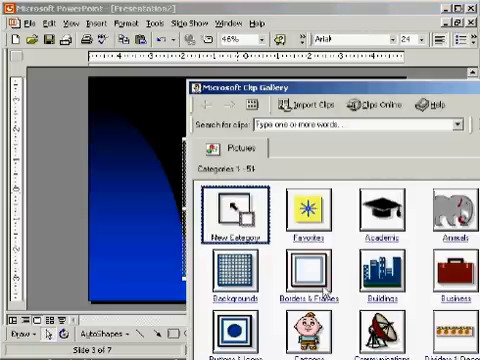
pyautogui.rightClick(232, 213)
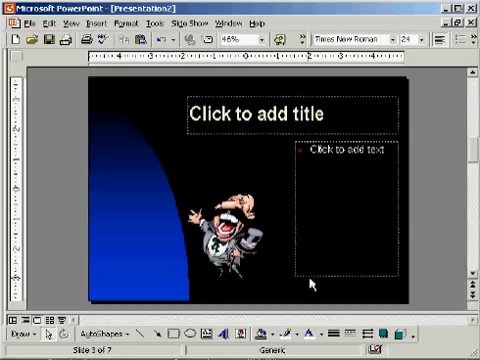
pyautogui.moveTo(470, 150)
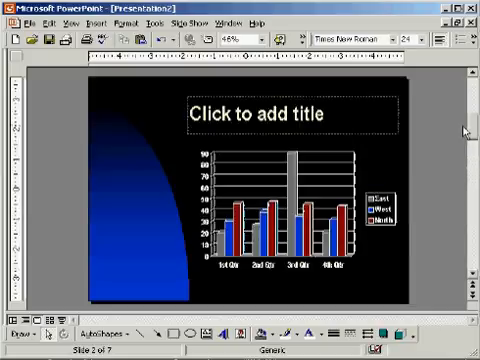
pyautogui.moveTo(462, 128)
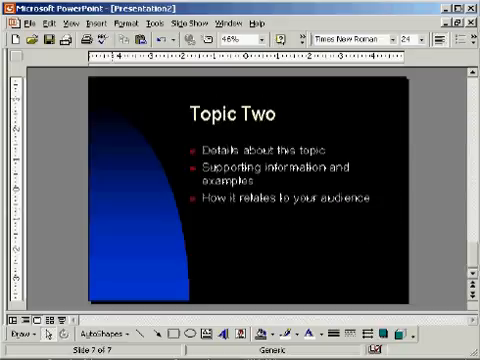
# Open the Edit menu
pyautogui.click(36, 25)
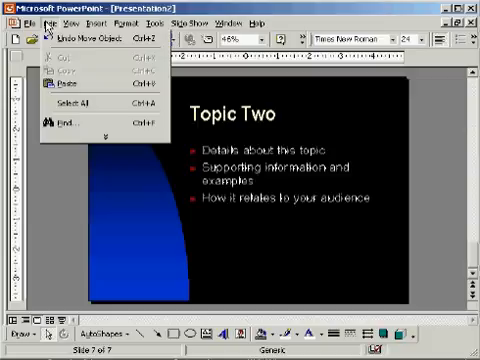
pyautogui.moveTo(90, 104)
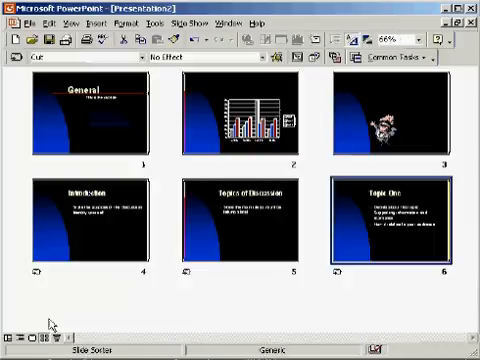
pyautogui.moveTo(330, 218)
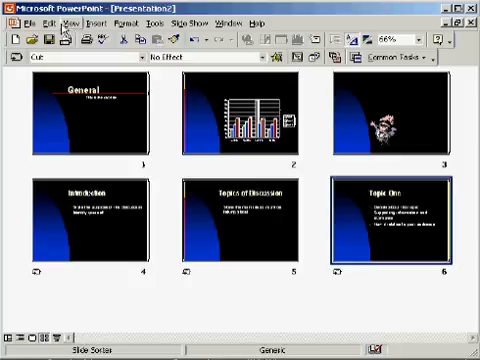
# Delete the Topic One slide and copy the Topics of Discussion slide
pyautogui.click(37, 24)
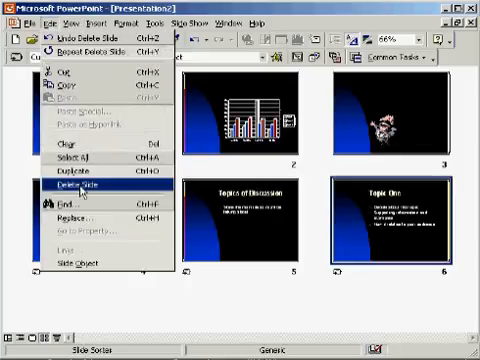
pyautogui.click(87, 185)
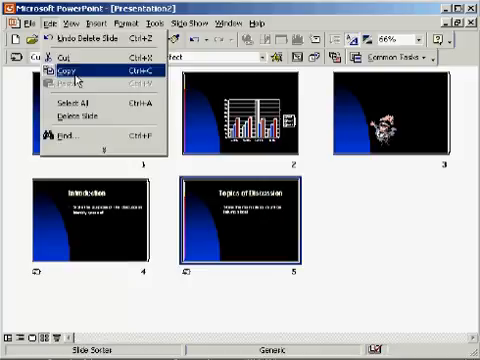
pyautogui.click(69, 73)
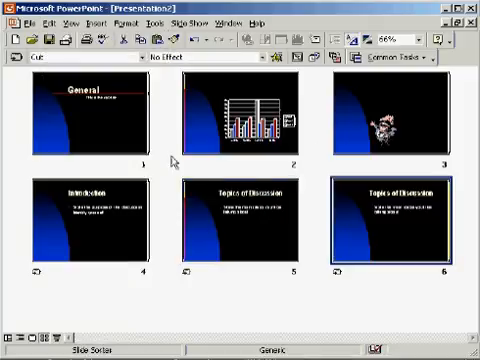